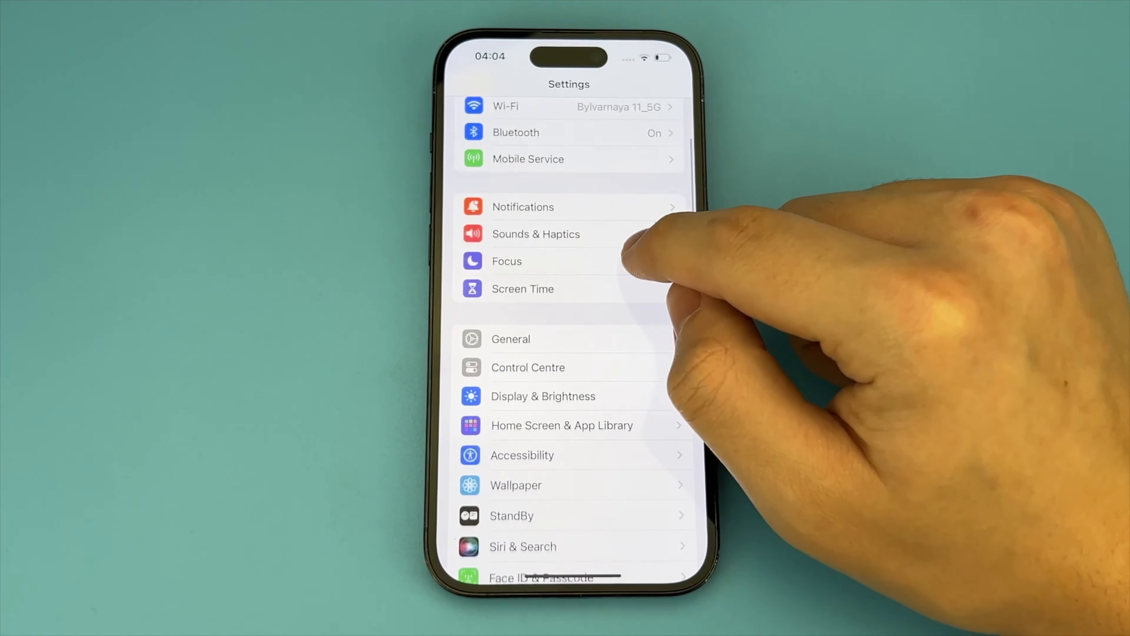
Reach the General page from the main Settings list, landing on its About-to-Dictionary options
click(510, 339)
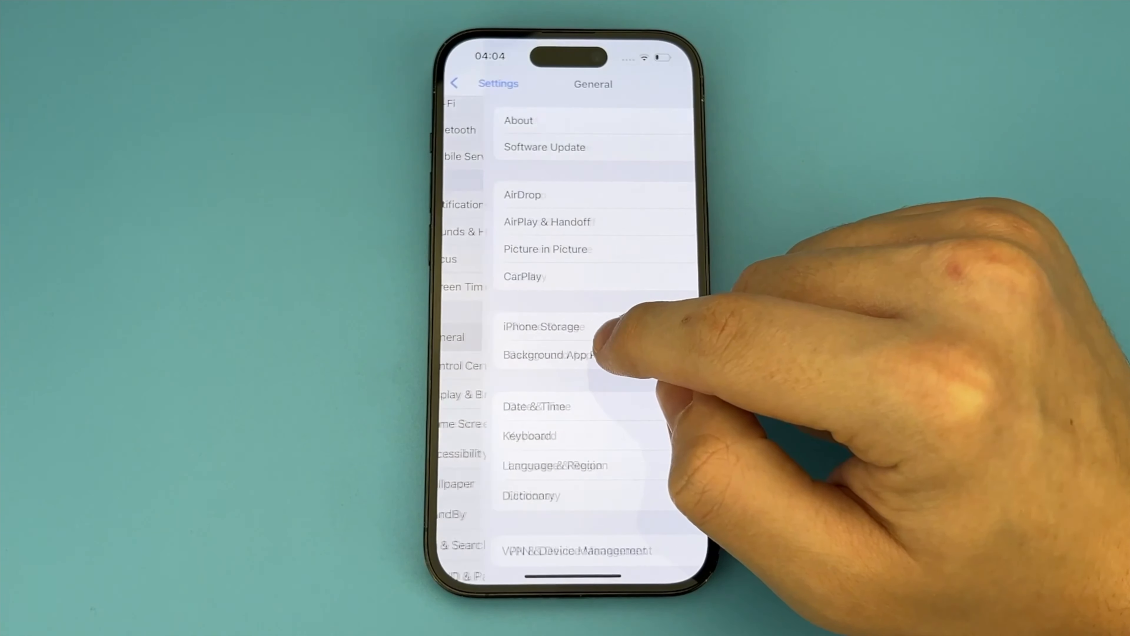
scroll(up, 3)
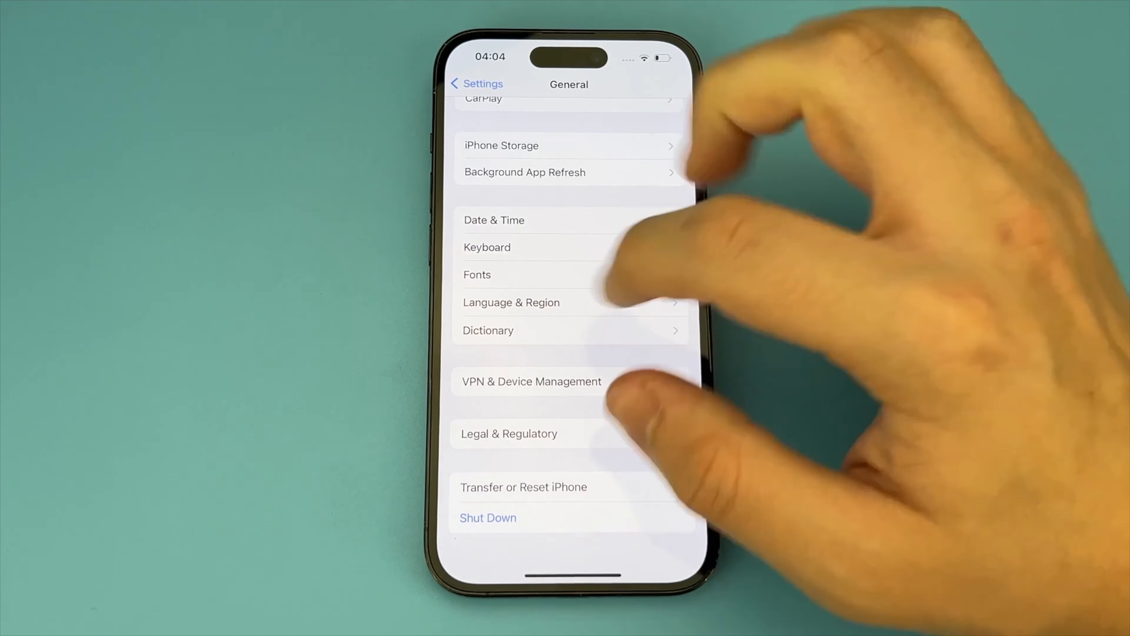
click(476, 84)
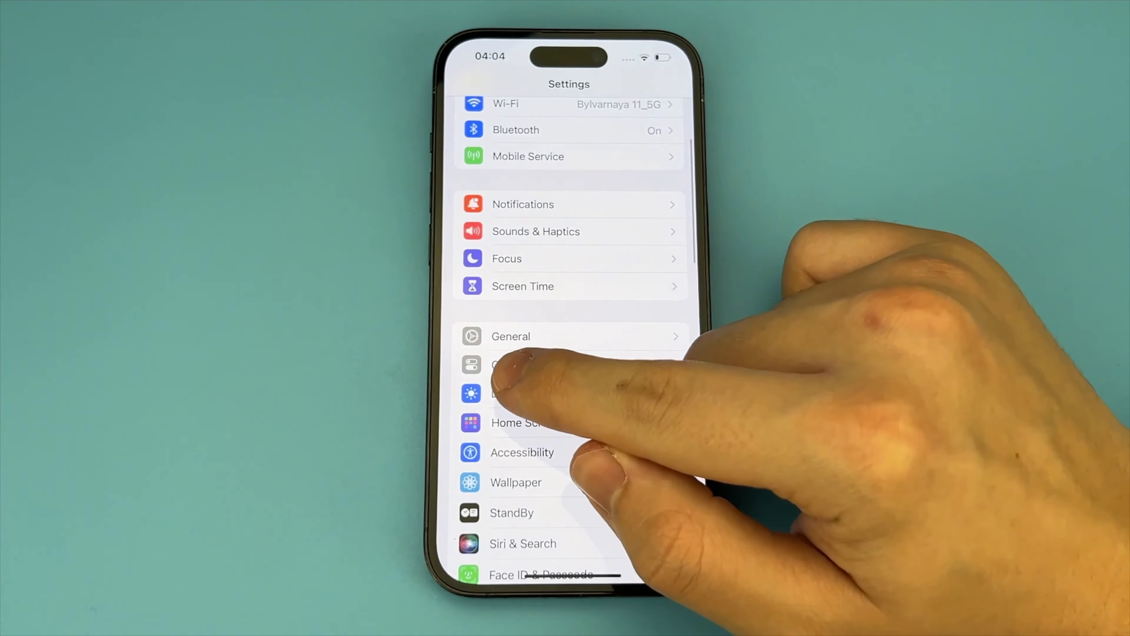
click(511, 336)
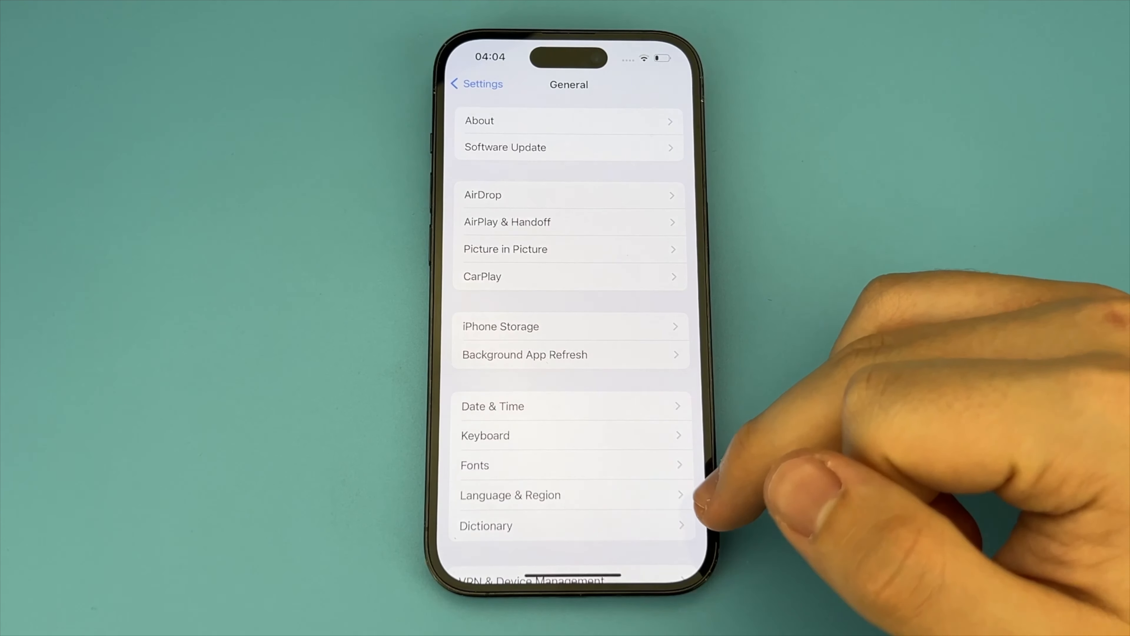
Set Russian as the top preferred language in Language & Region and confirm with Continue
click(510, 494)
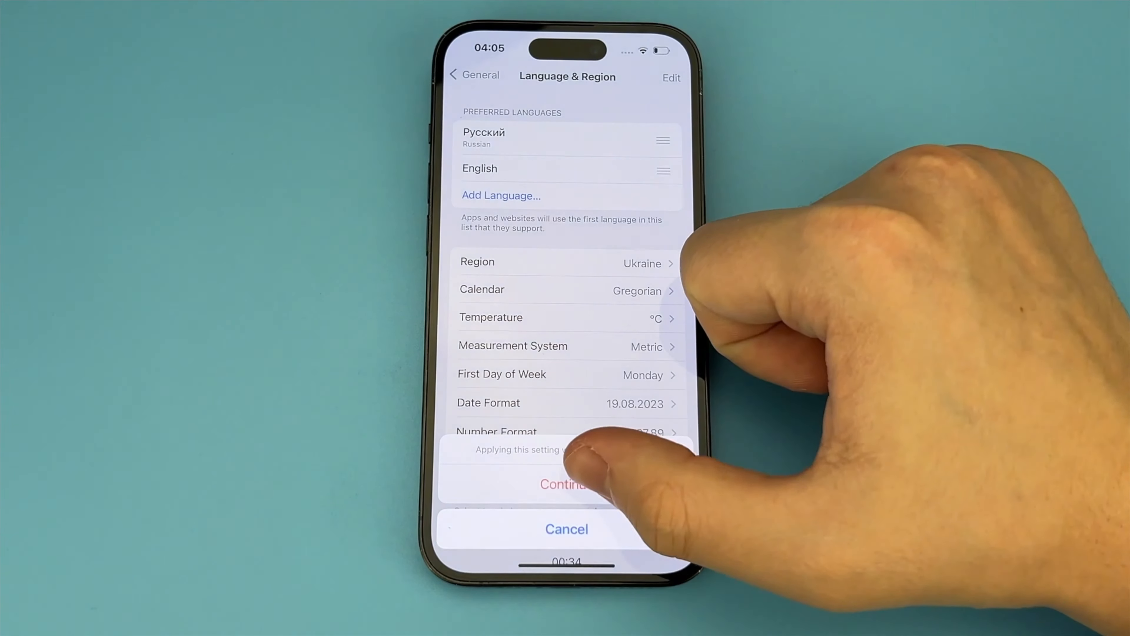
click(567, 484)
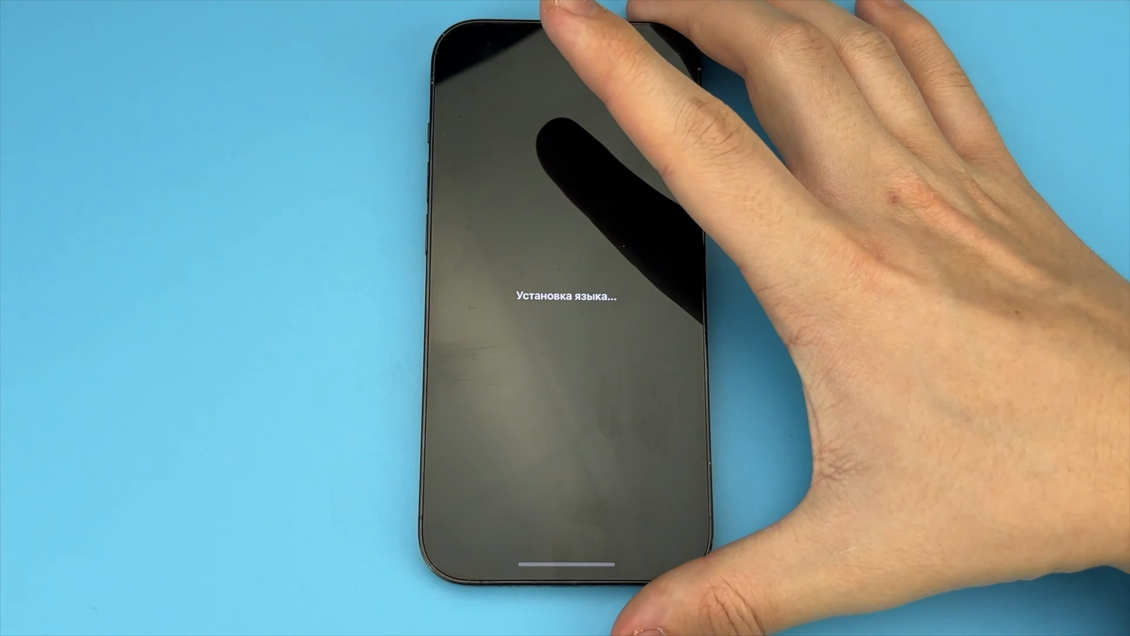